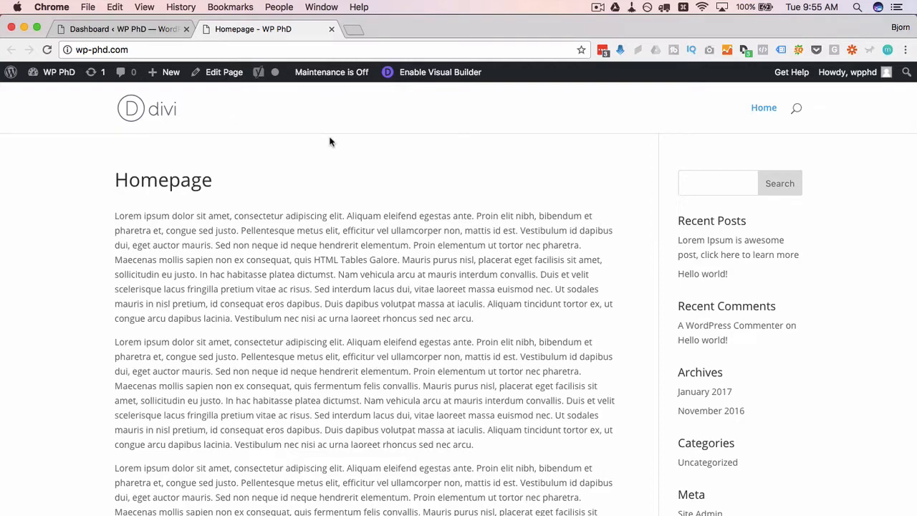
pyautogui.moveTo(764, 107)
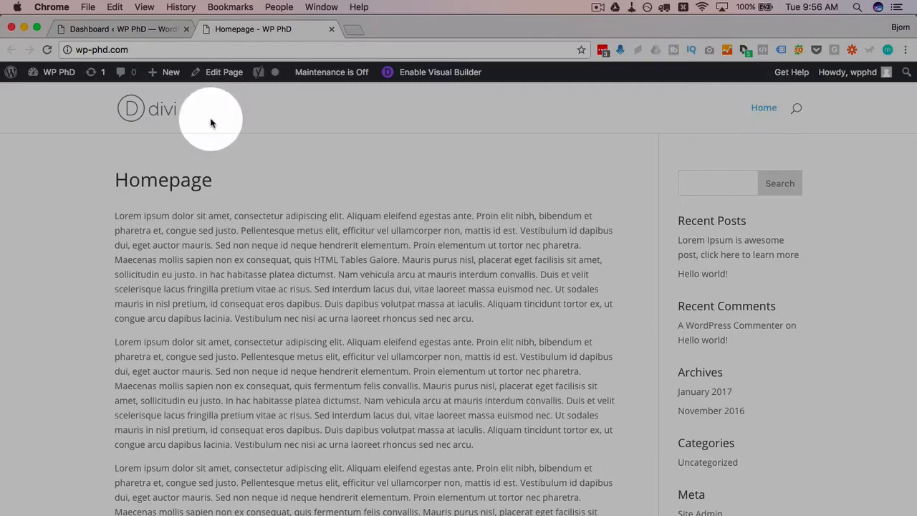
pyautogui.moveTo(495, 132)
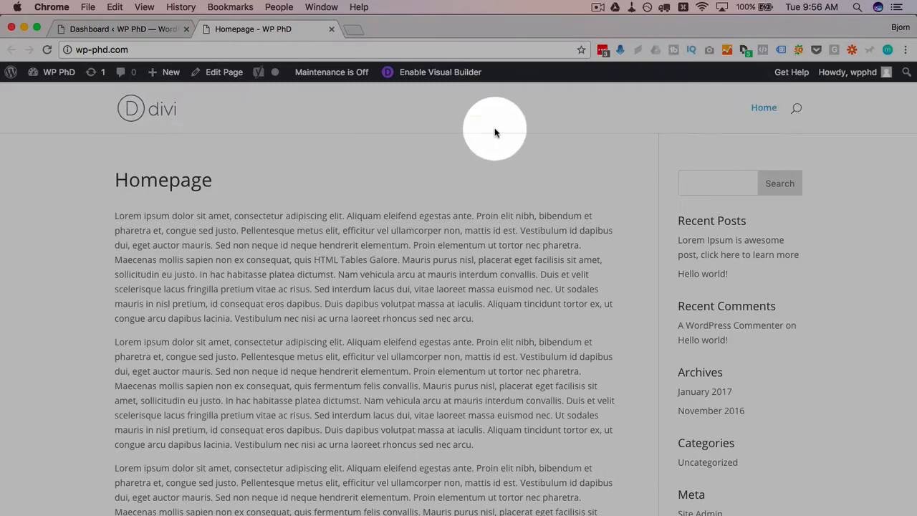
pyautogui.moveTo(797, 108)
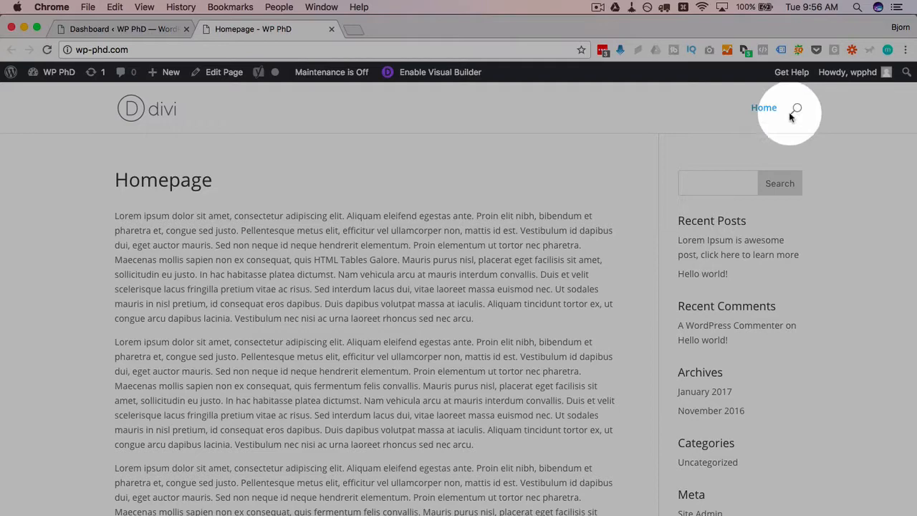
pyautogui.moveTo(764, 101)
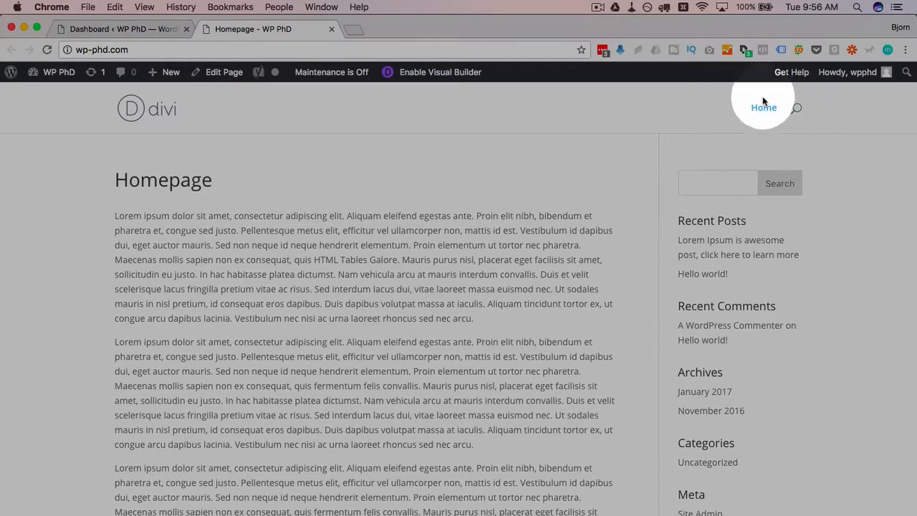
# From the dashboard, reach Appearance > Menus and view Manage Locations with Main Menu on Primary.
pyautogui.scroll(-3)
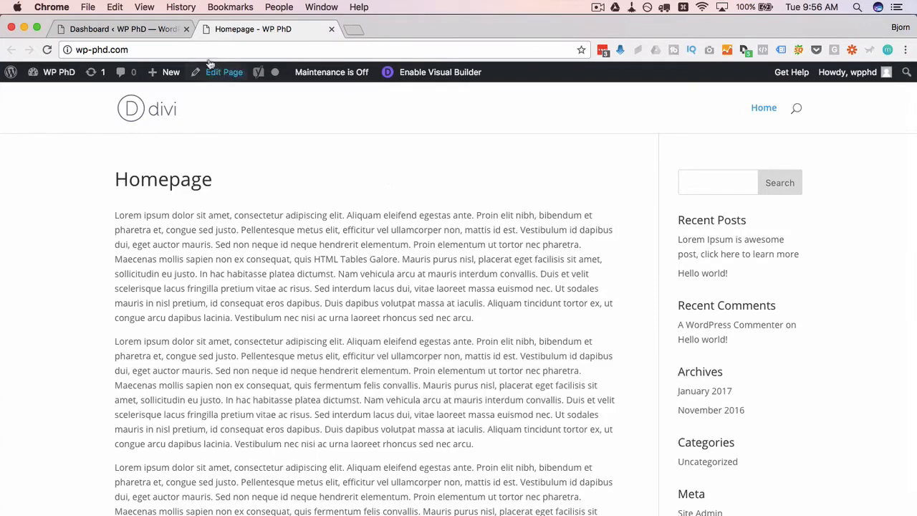
pyautogui.click(114, 29)
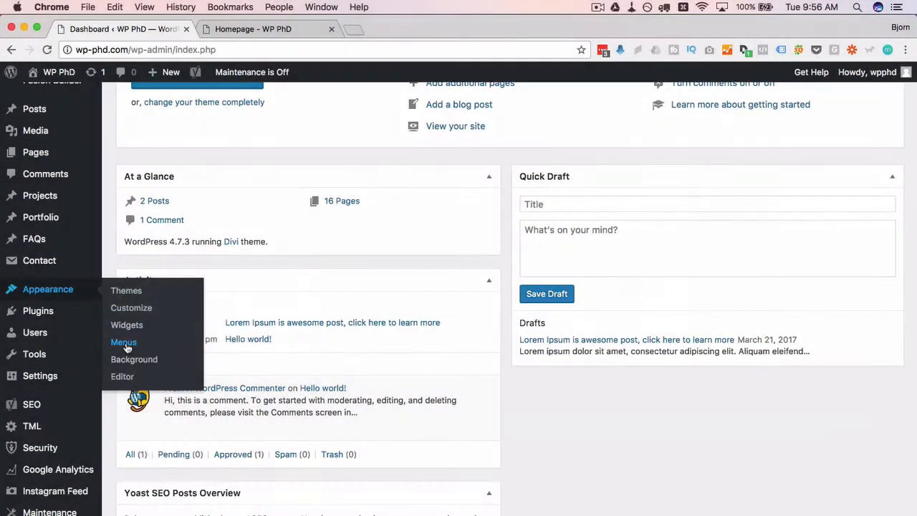
pyautogui.click(124, 342)
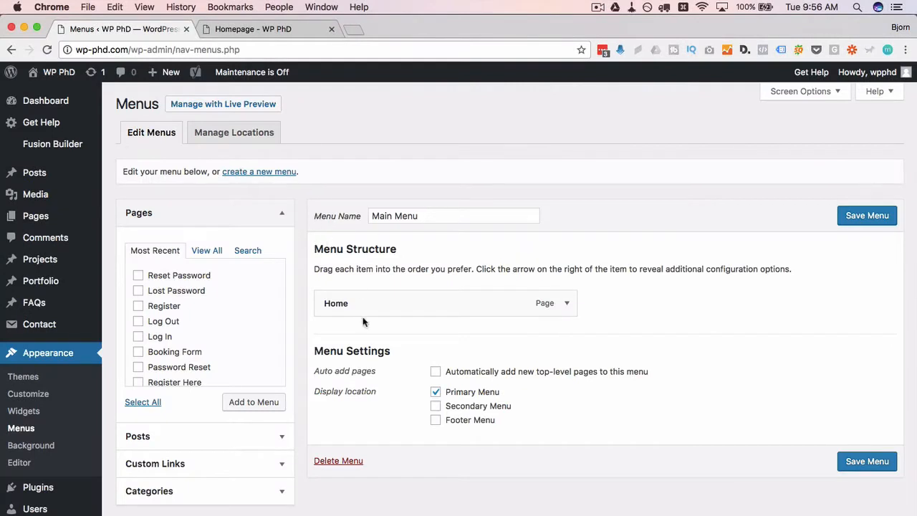
pyautogui.moveTo(534, 347)
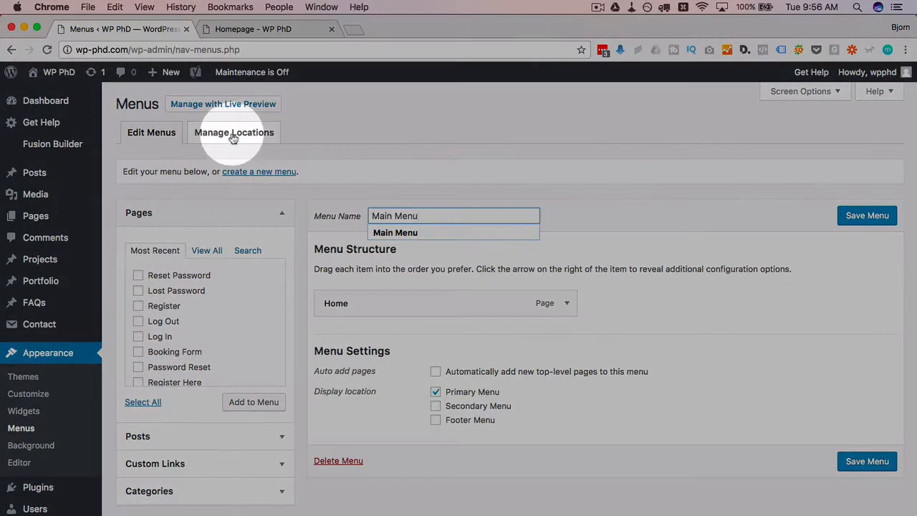
pyautogui.click(234, 132)
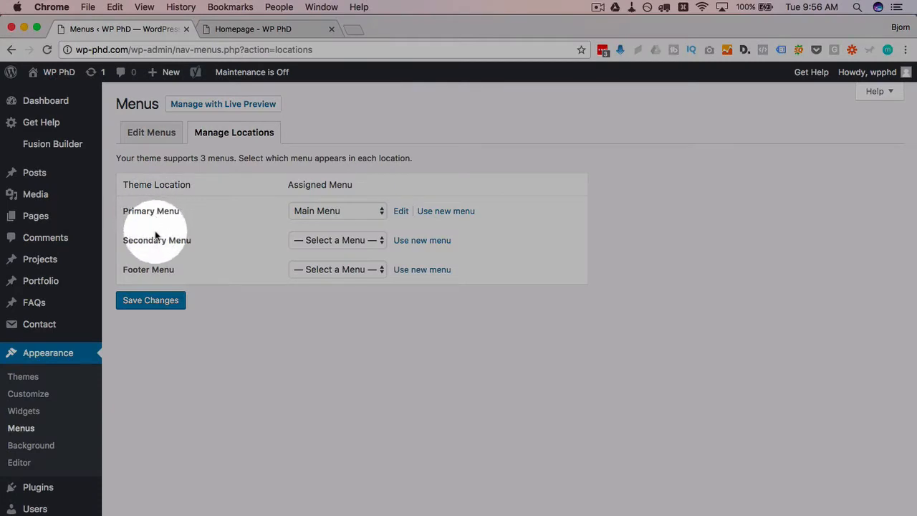
pyautogui.moveTo(144, 241)
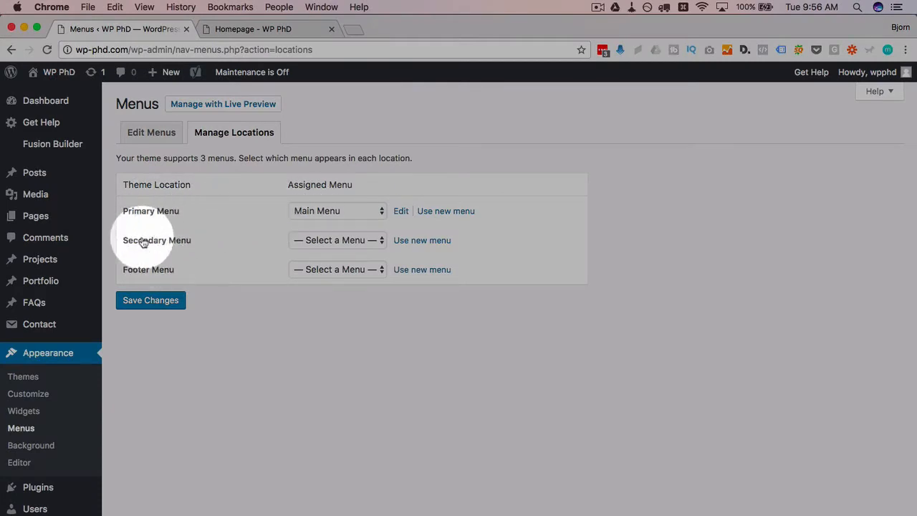
pyautogui.moveTo(189, 274)
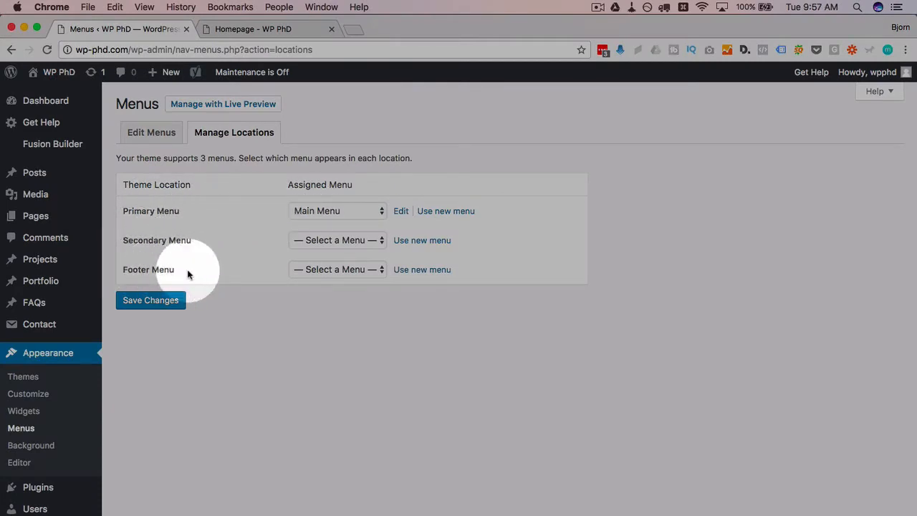
pyautogui.moveTo(229, 224)
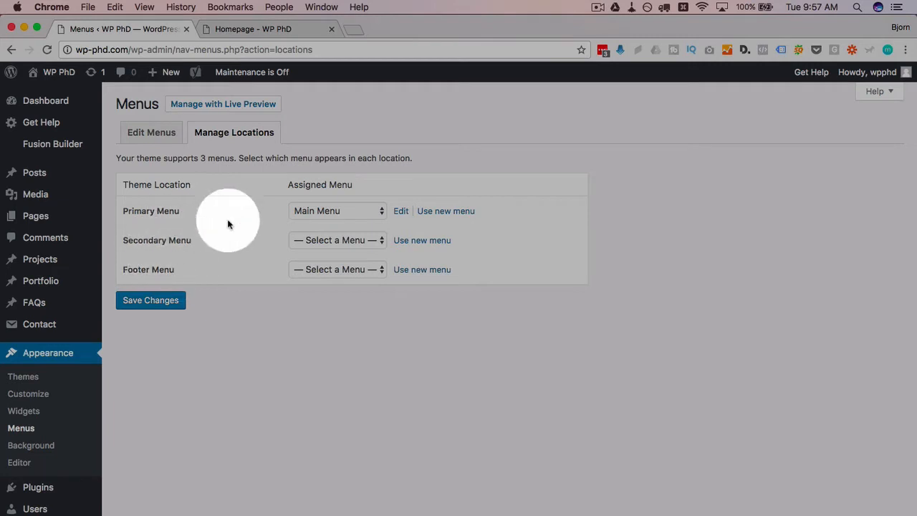
pyautogui.click(152, 132)
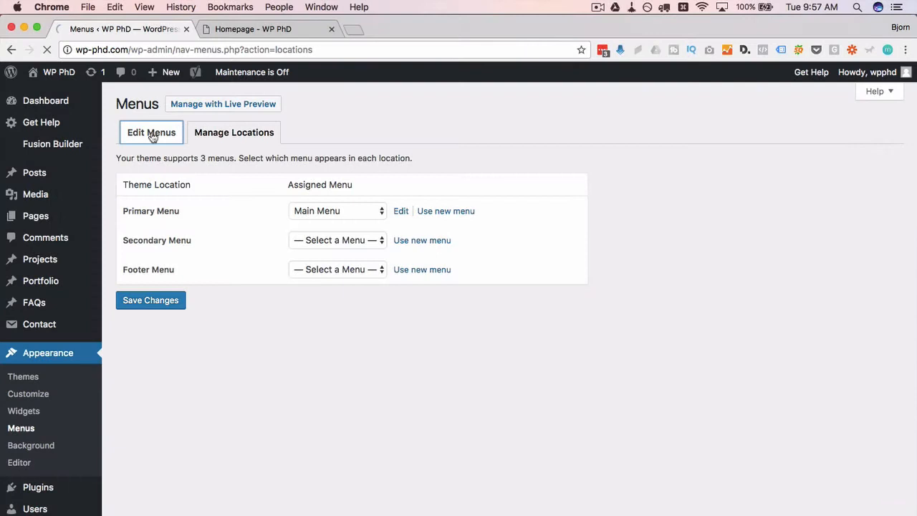
# Return to editing Main Menu and tick the Blog page in the Pages box.
pyautogui.click(152, 132)
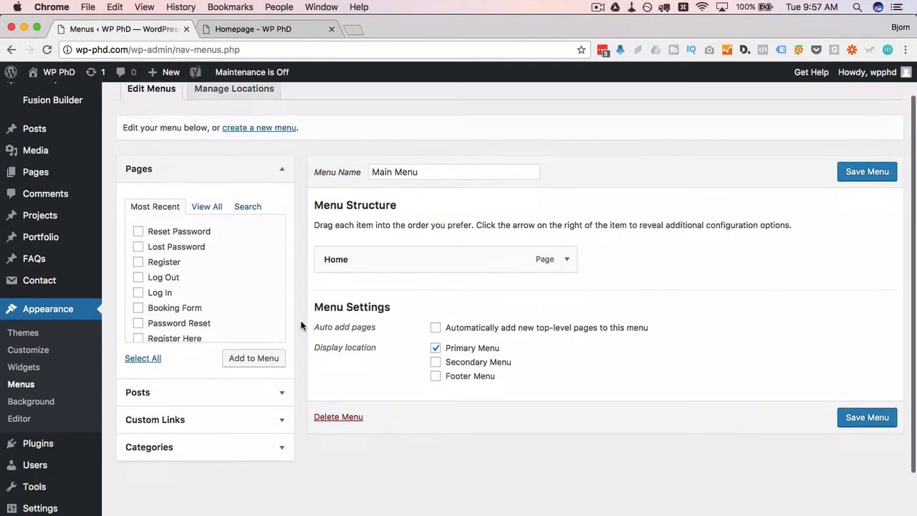
pyautogui.scroll(-3)
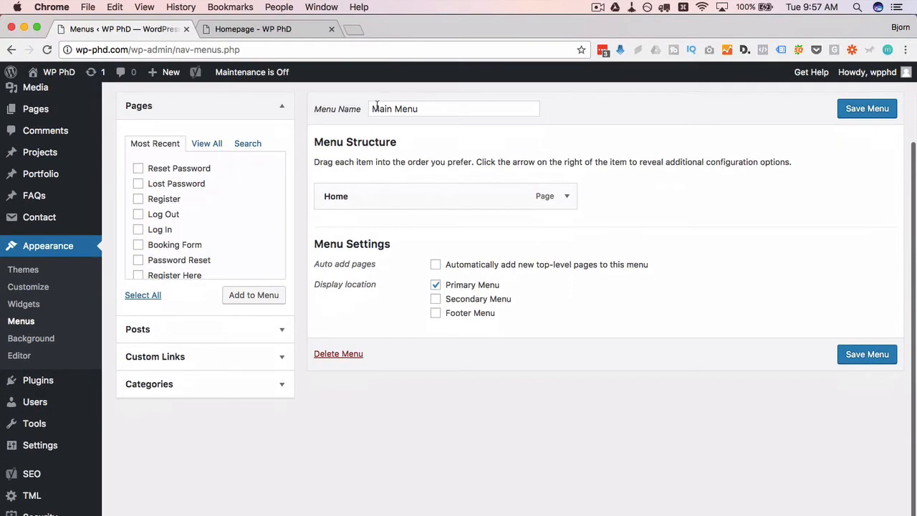
pyautogui.click(436, 285)
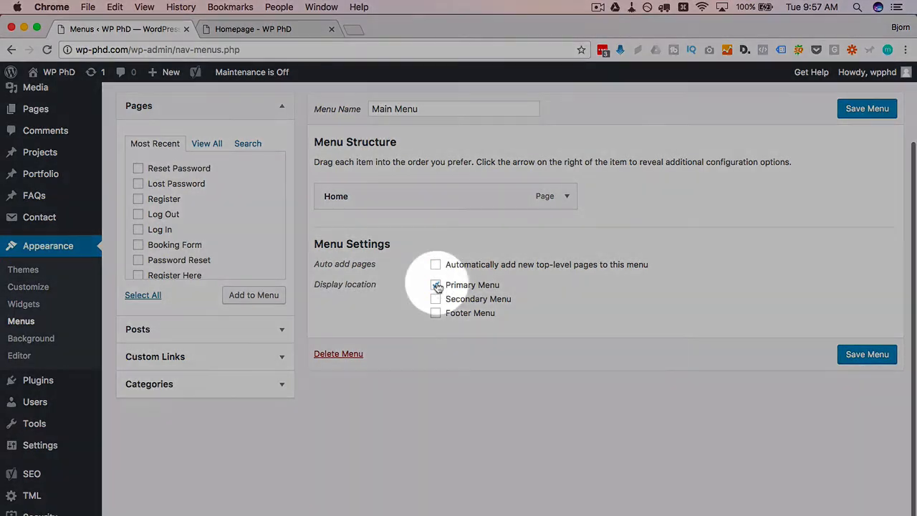
pyautogui.click(436, 284)
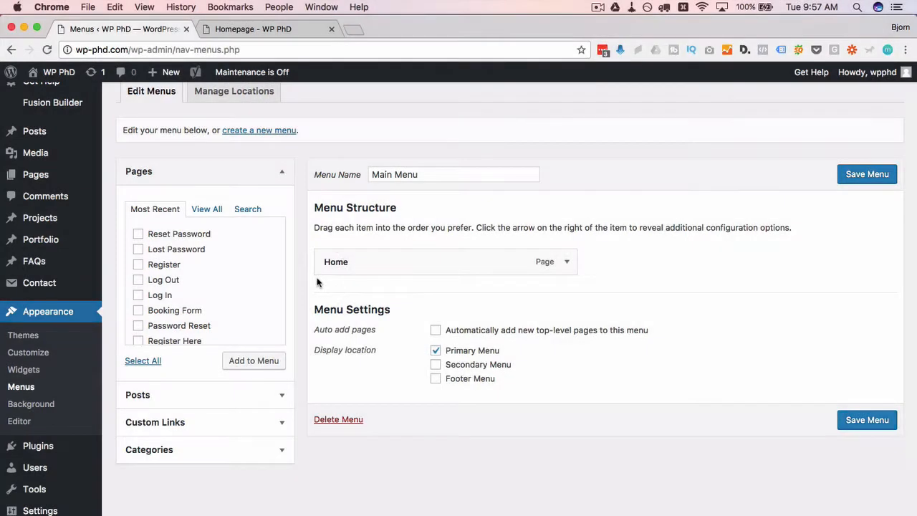
pyautogui.moveTo(319, 201)
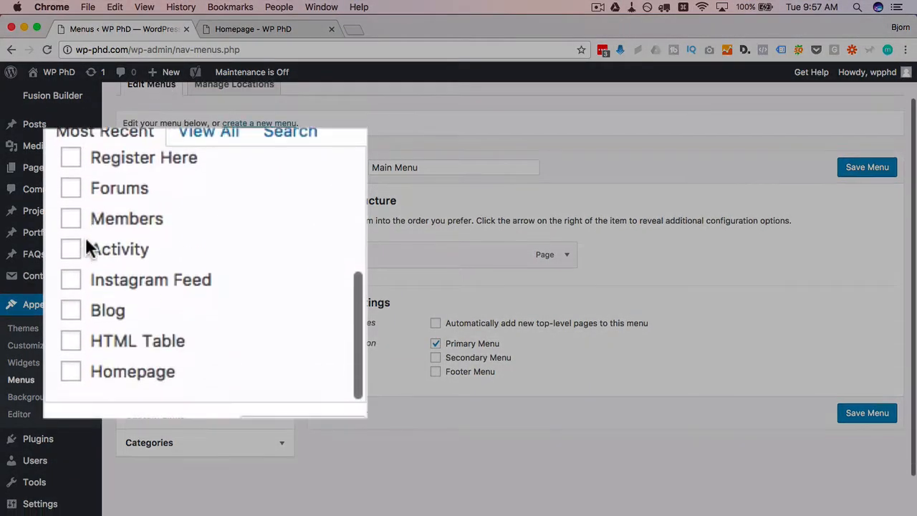
pyautogui.click(72, 292)
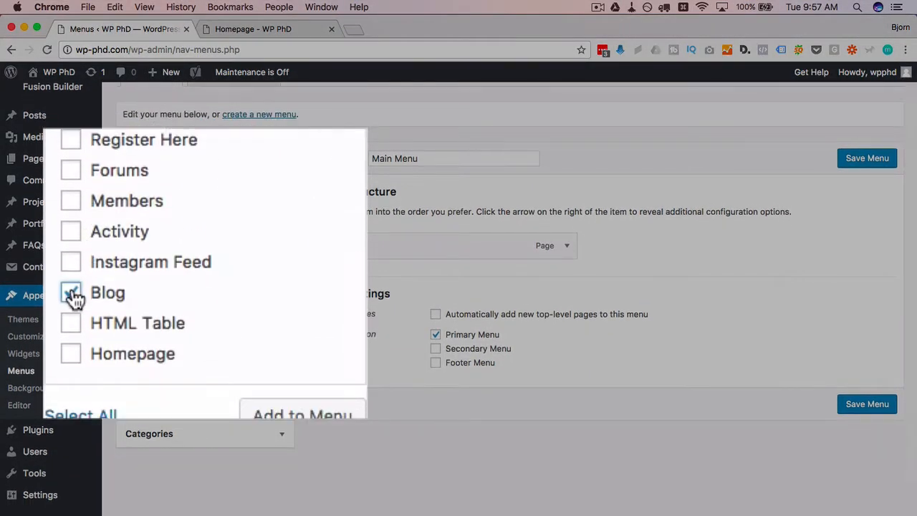
pyautogui.click(70, 292)
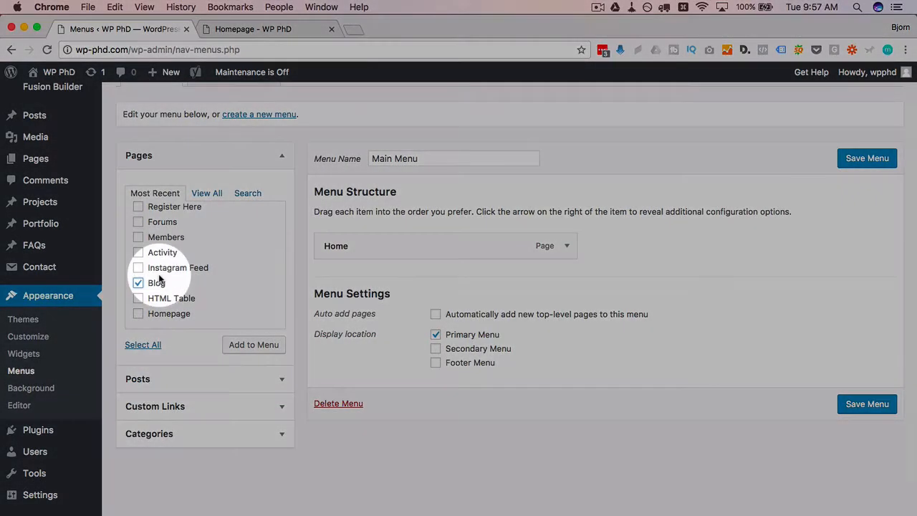
pyautogui.moveTo(237, 212)
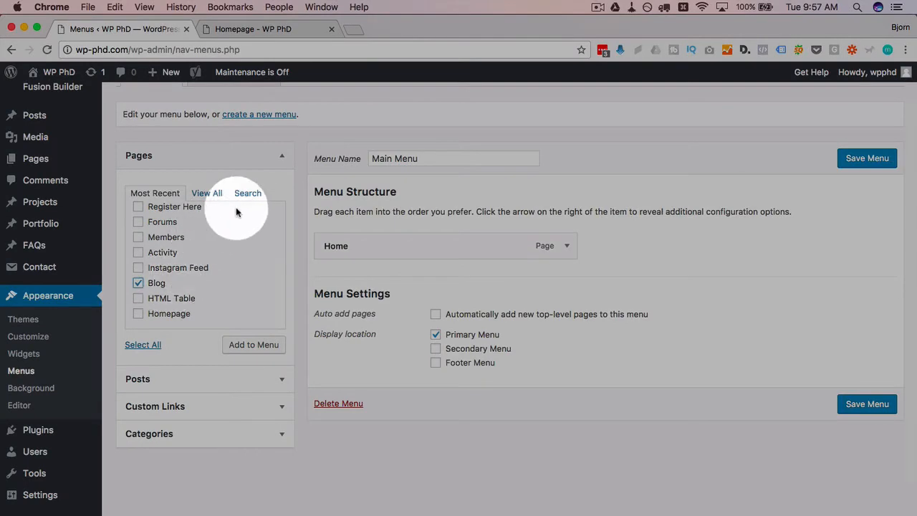
# Browse the Pages box via Search, View All and Most Recent to find Forums, Members and Activity.
pyautogui.click(247, 192)
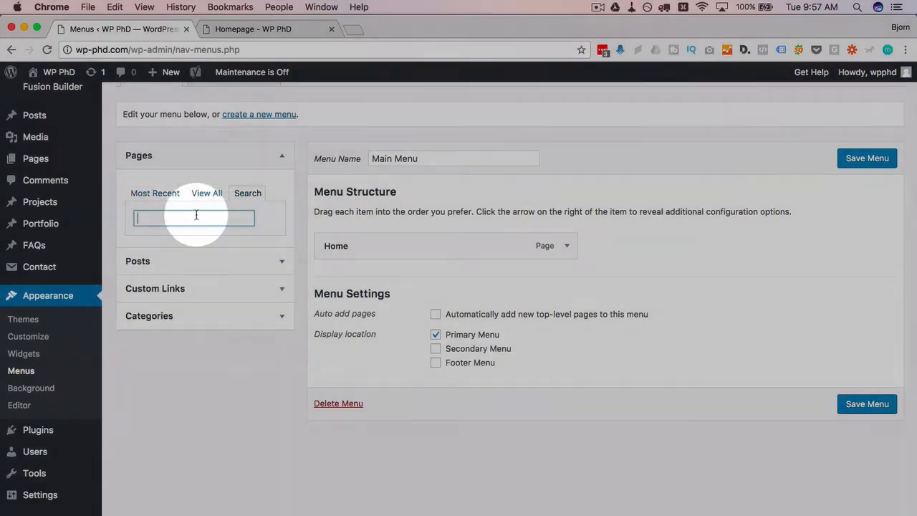
pyautogui.click(206, 192)
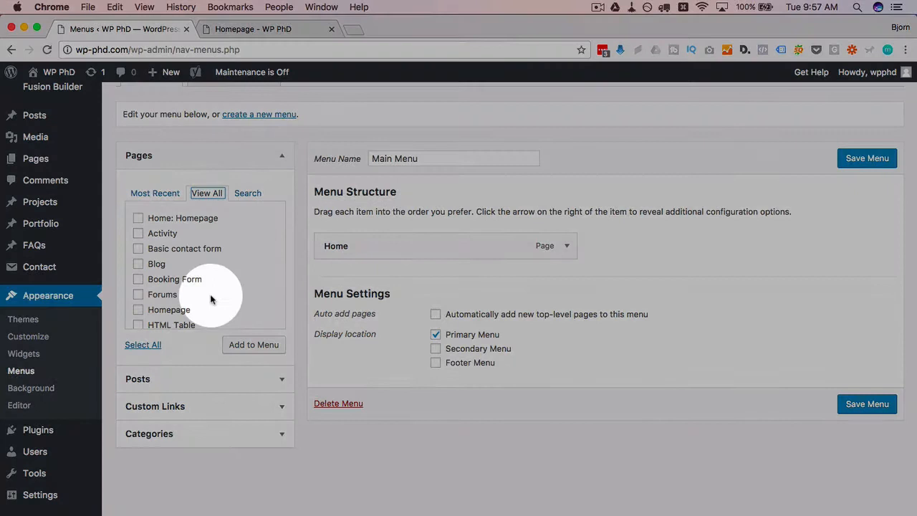
pyautogui.click(155, 192)
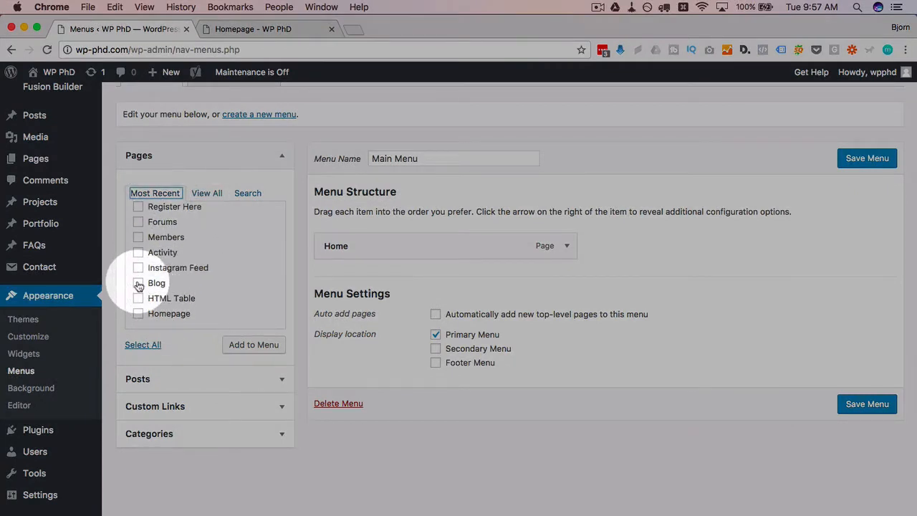
pyautogui.moveTo(140, 287)
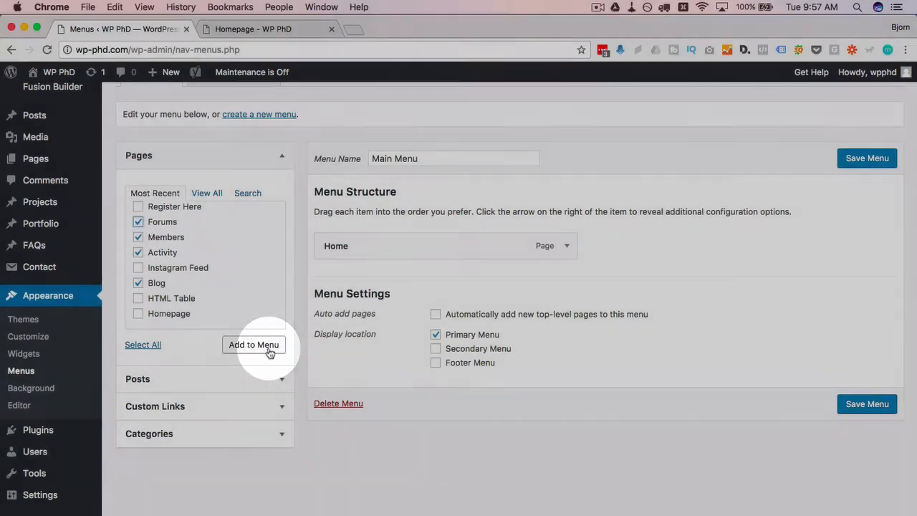
# Add the ticked pages, move Blog up after Home and nest Activity under Forums.
pyautogui.click(253, 344)
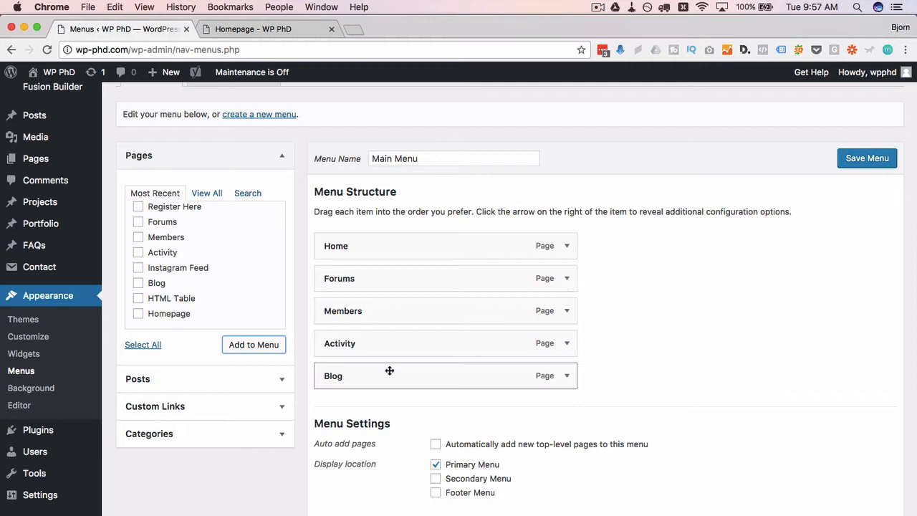
pyautogui.moveTo(390, 375); pyautogui.dragTo(364, 271)
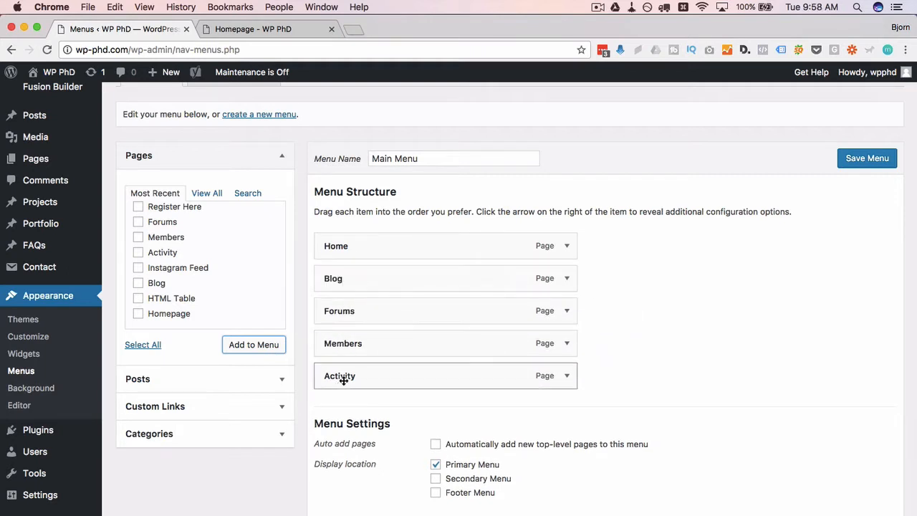
pyautogui.moveTo(342, 375); pyautogui.dragTo(358, 343)
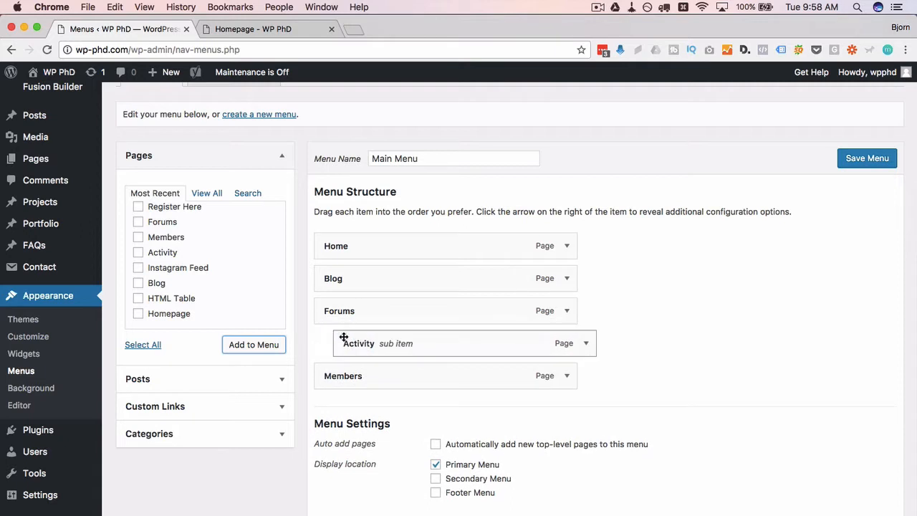
pyautogui.moveTo(344, 376); pyautogui.dragTo(373, 376)
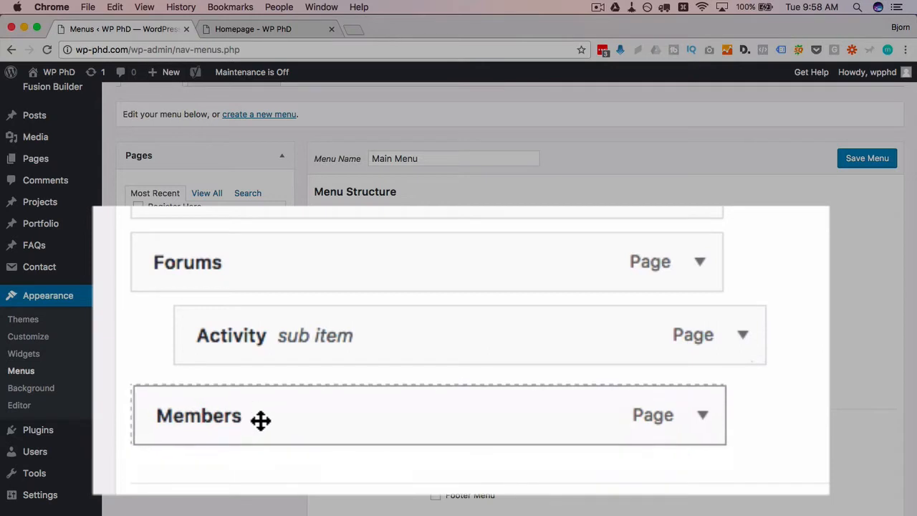
# Nest Members under Forums and order it above Activity.
pyautogui.moveTo(261, 420); pyautogui.dragTo(304, 412)
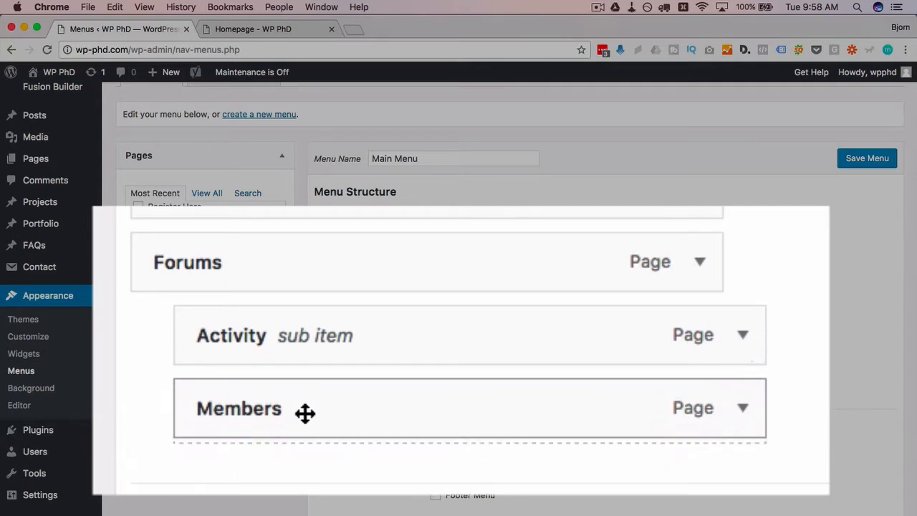
pyautogui.moveTo(304, 413); pyautogui.dragTo(321, 318)
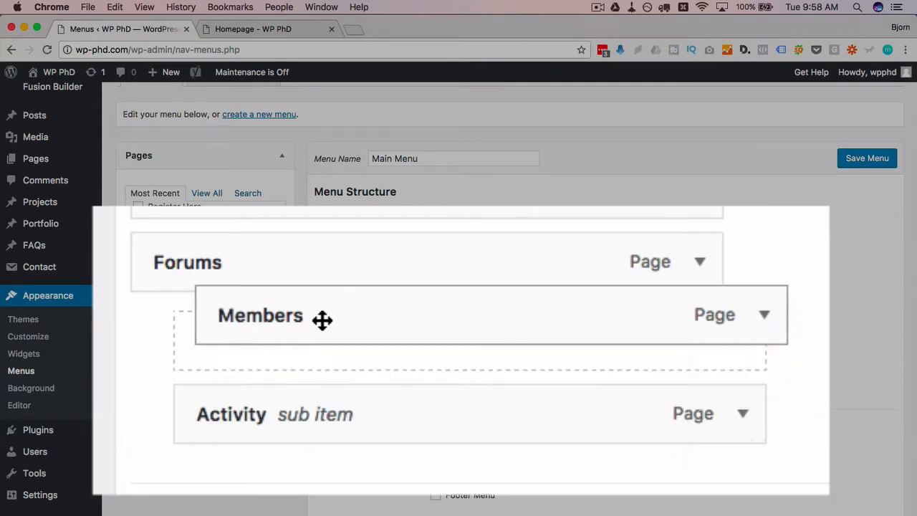
pyautogui.moveTo(323, 315); pyautogui.dragTo(322, 335)
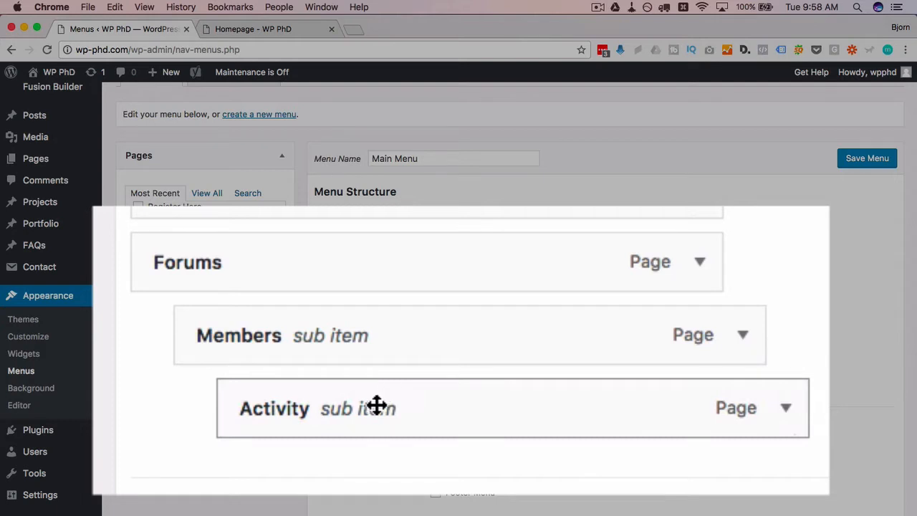
pyautogui.moveTo(636, 381)
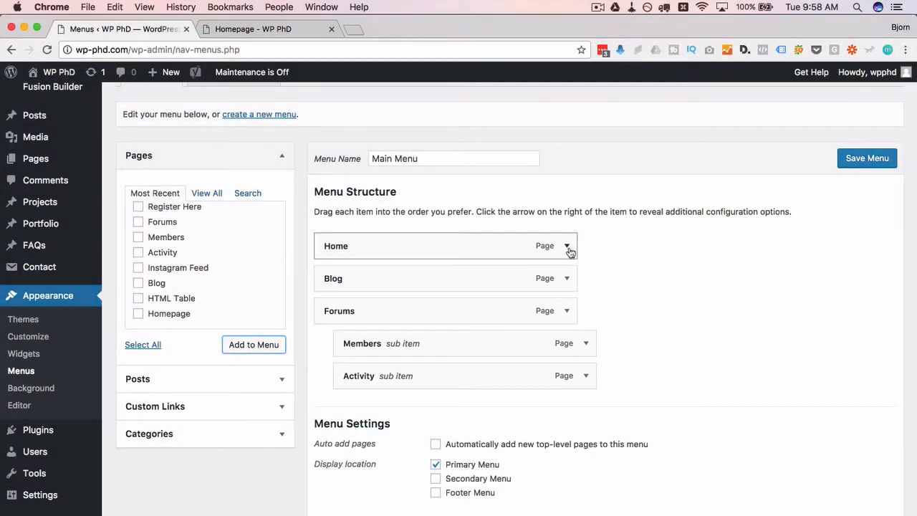
pyautogui.click(568, 247)
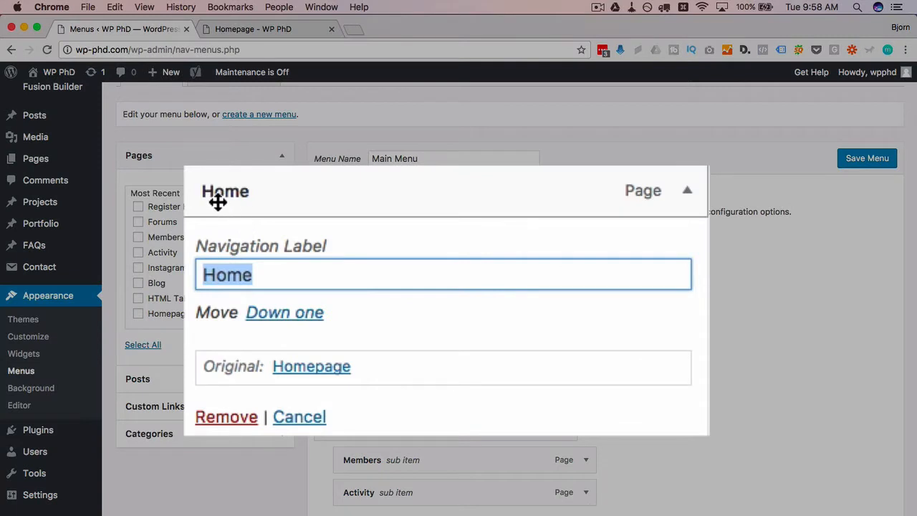
pyautogui.click(302, 275)
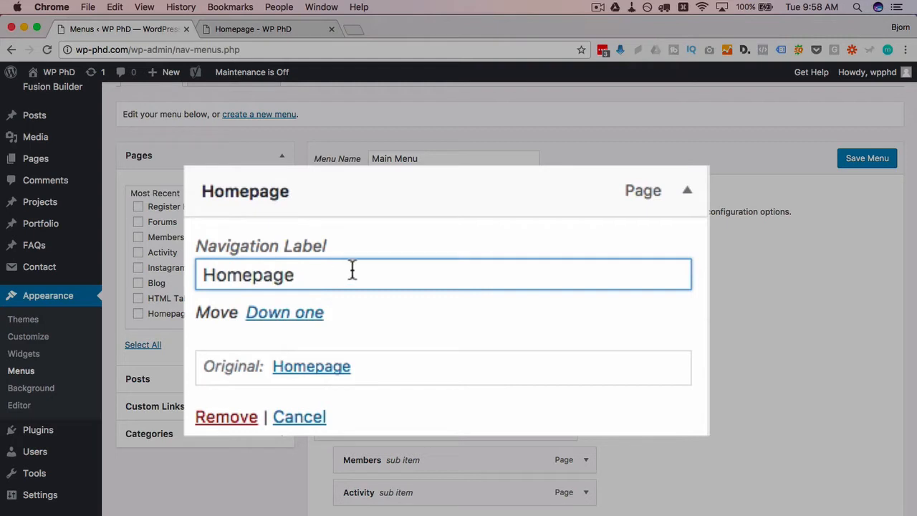
pyautogui.write('C')
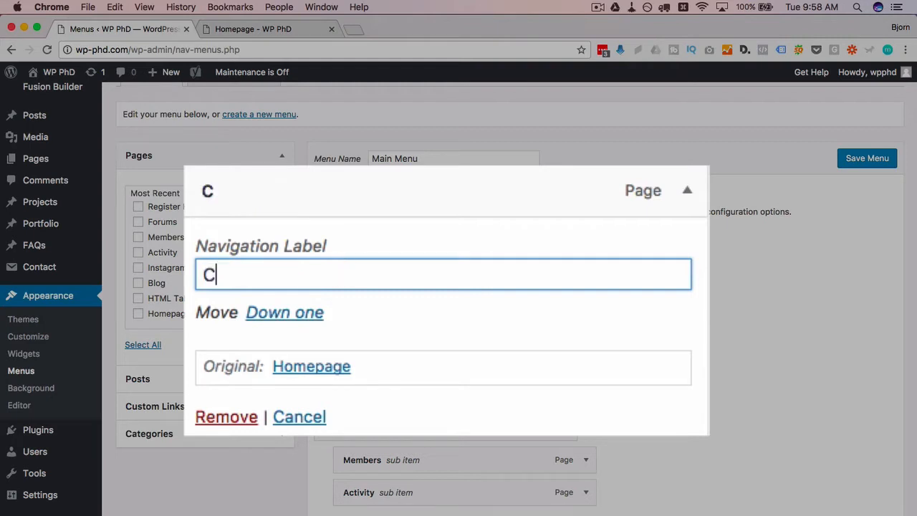
pyautogui.write('lick Here')
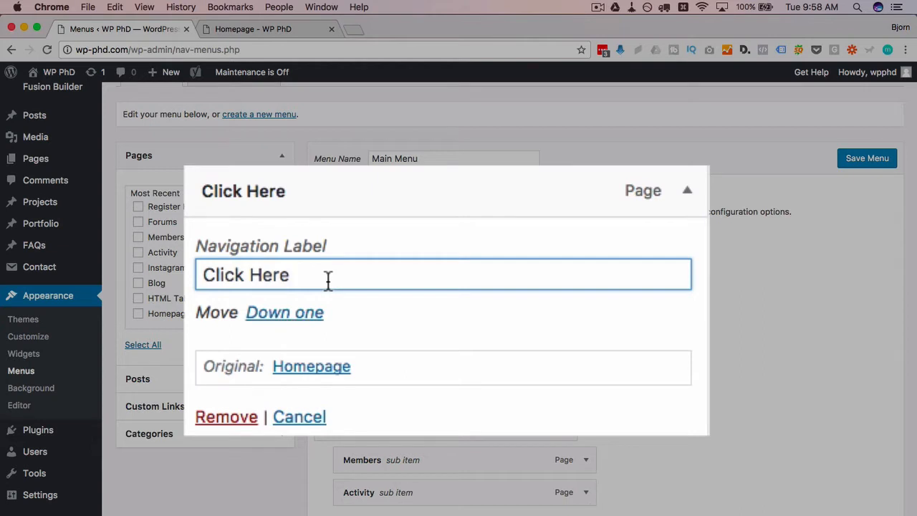
pyautogui.moveTo(299, 263)
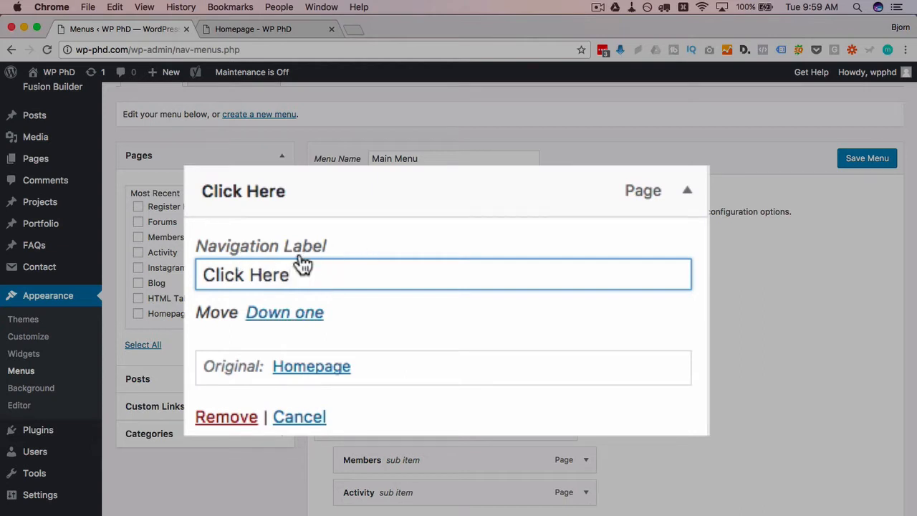
pyautogui.click(298, 273)
pyautogui.write('Home')
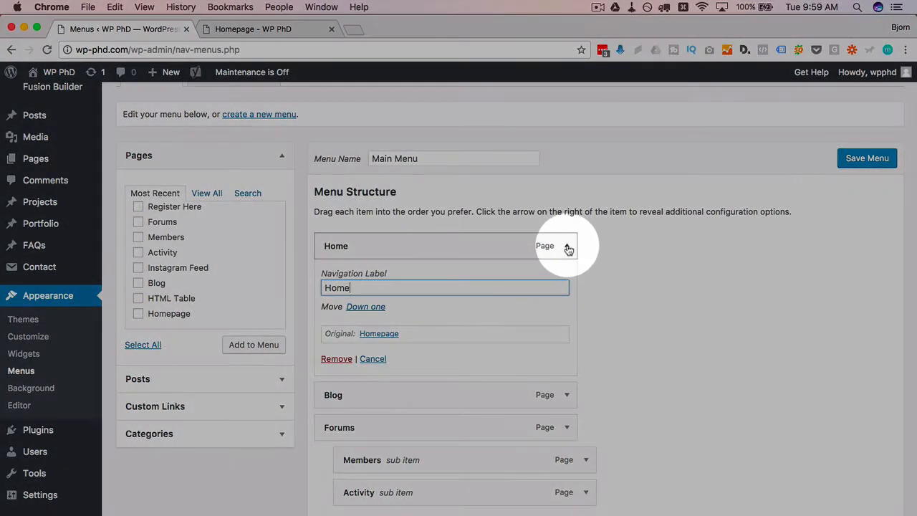
pyautogui.click(567, 281)
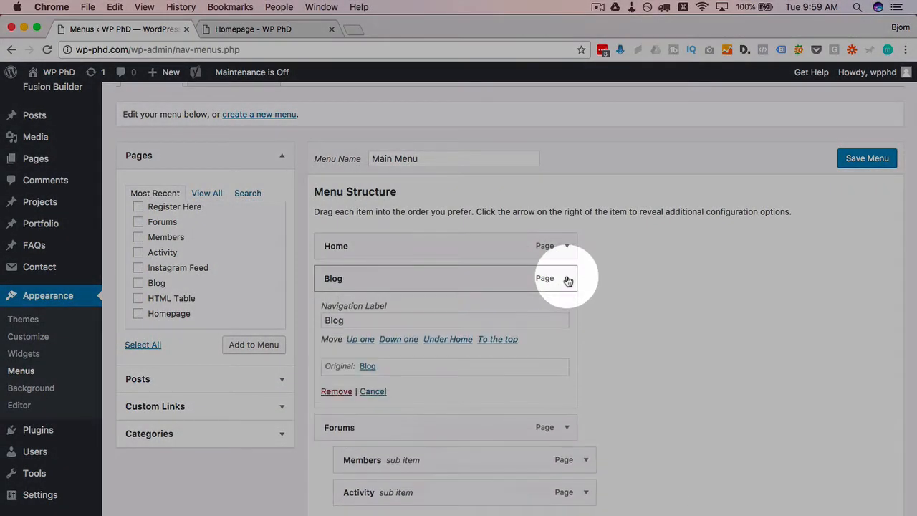
pyautogui.click(567, 311)
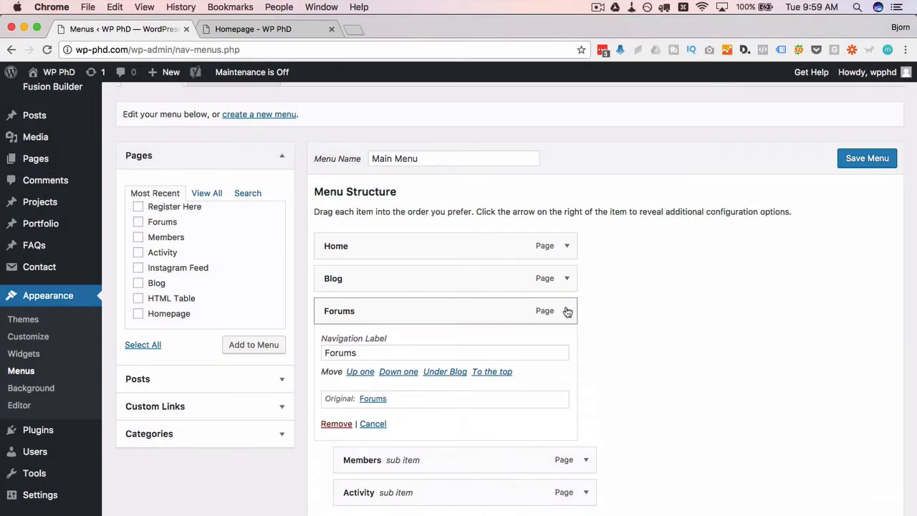
pyautogui.click(568, 311)
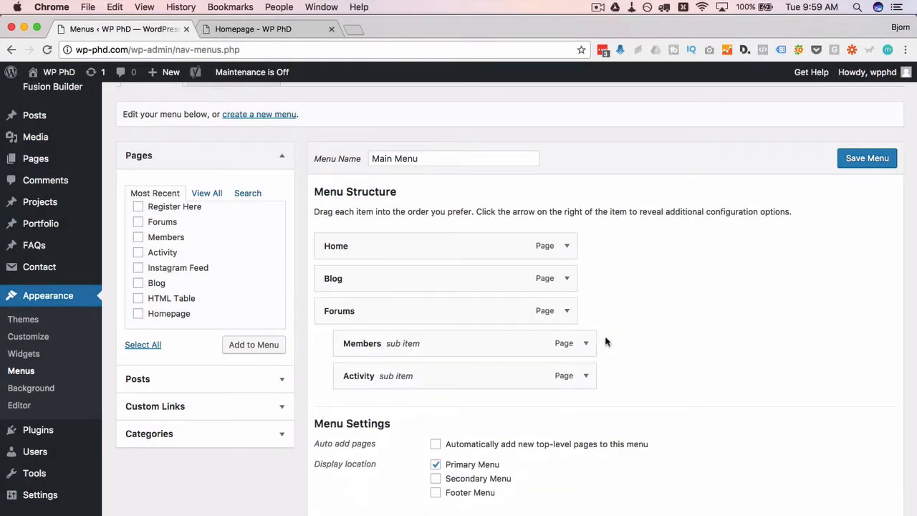